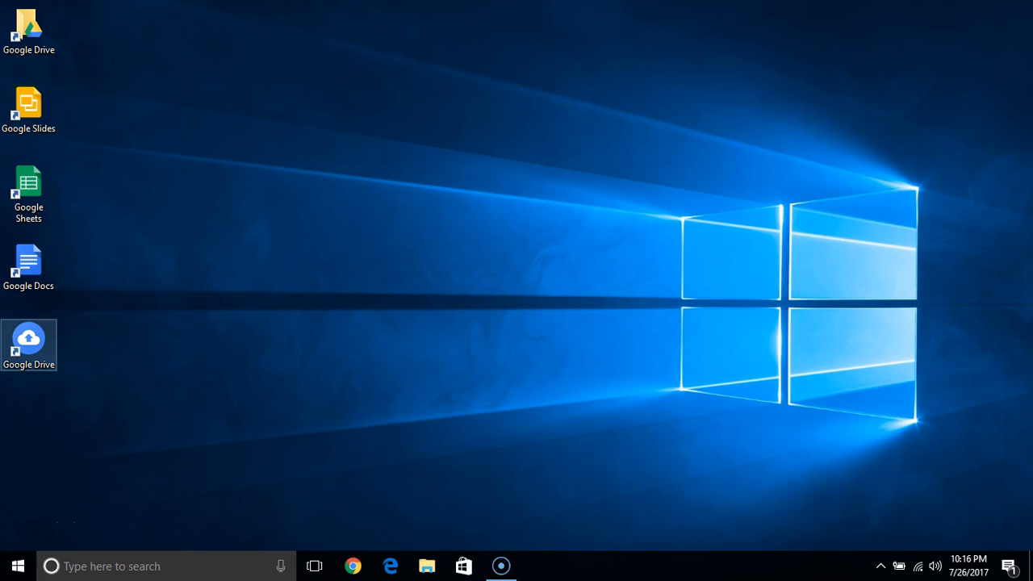
Step: Launch Backup and Sync from Google from its desktop shortcut
double_click(29, 339)
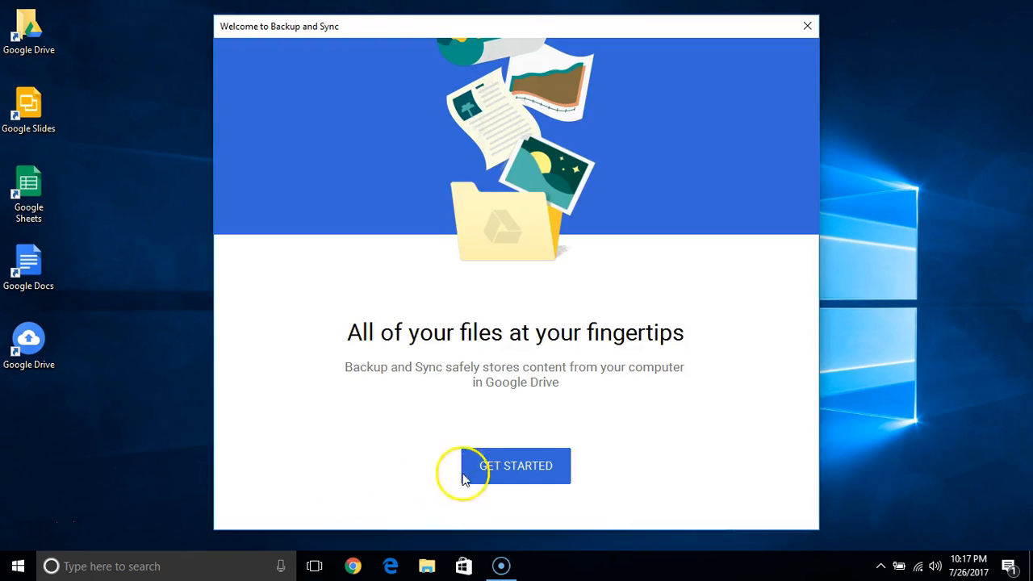
left_click(516, 465)
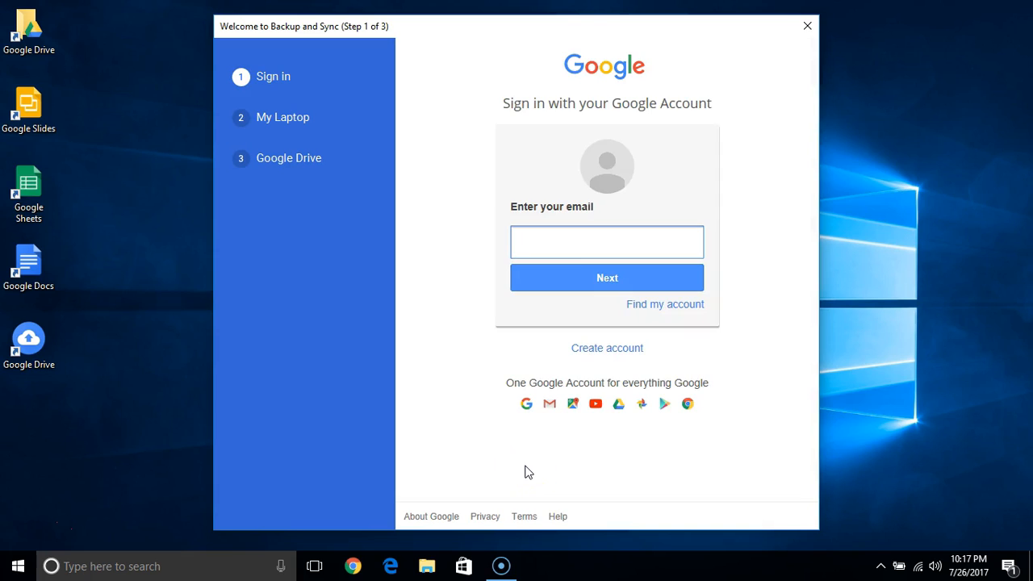
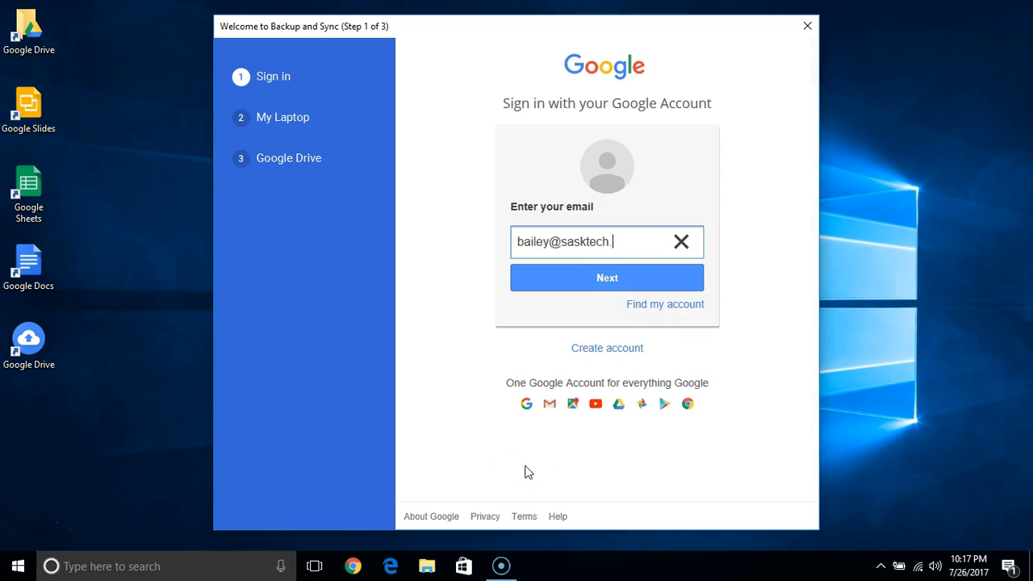
left_click(606, 277)
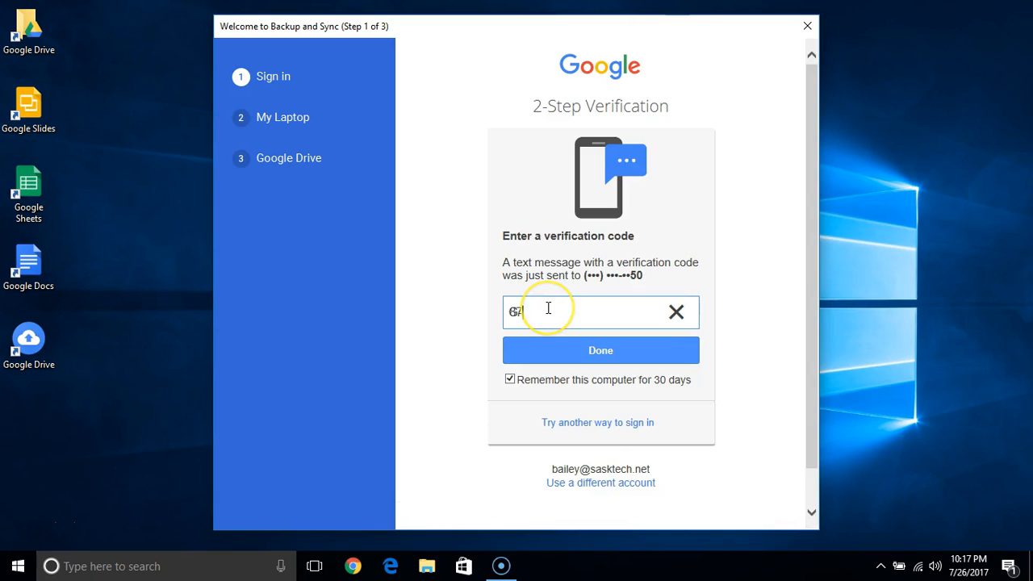
left_click(601, 350)
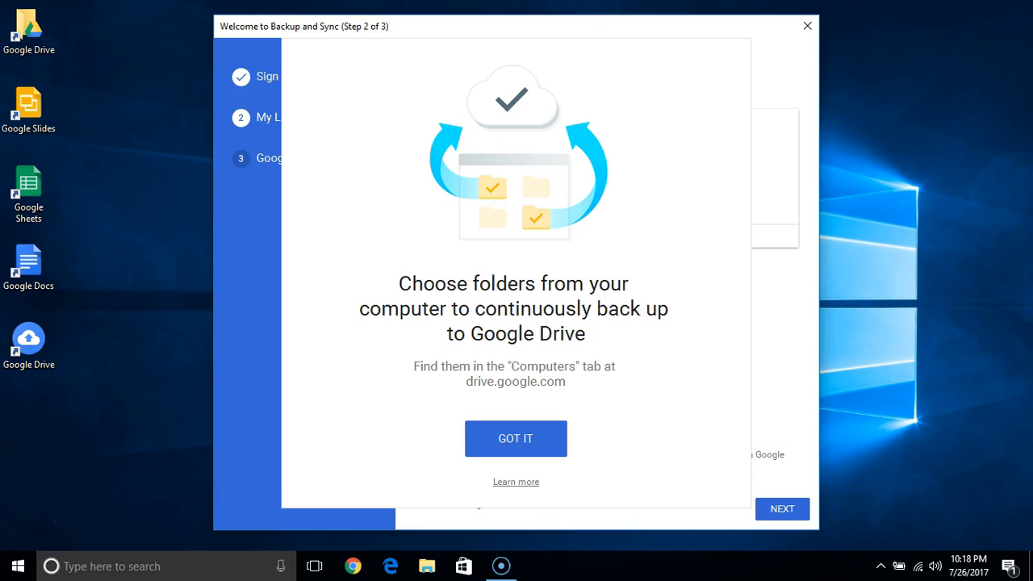
mouse_move(597, 432)
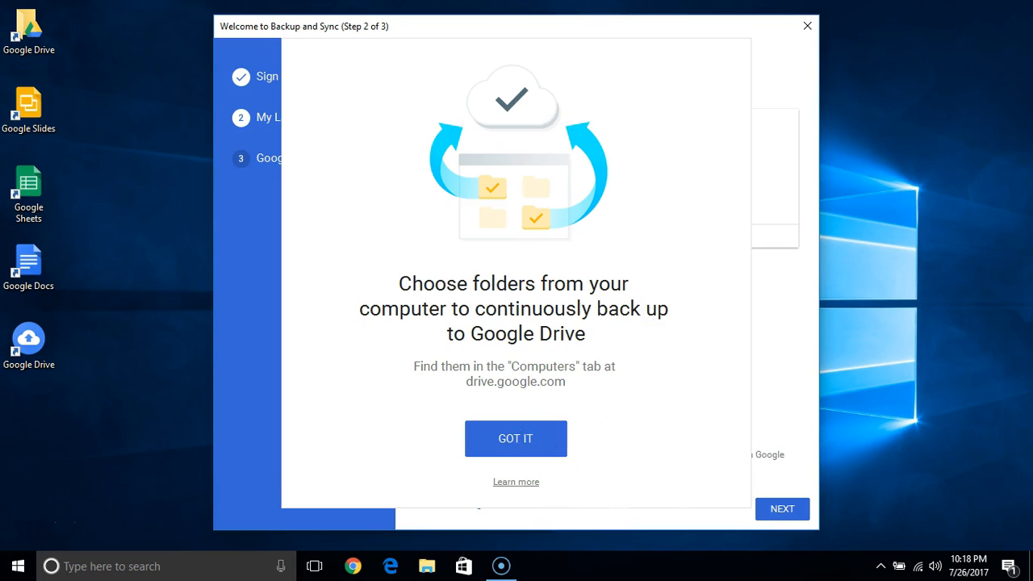
Step: Keep Desktop, Documents and Pictures at original quality and enable uploading to Google Photos
left_click(515, 438)
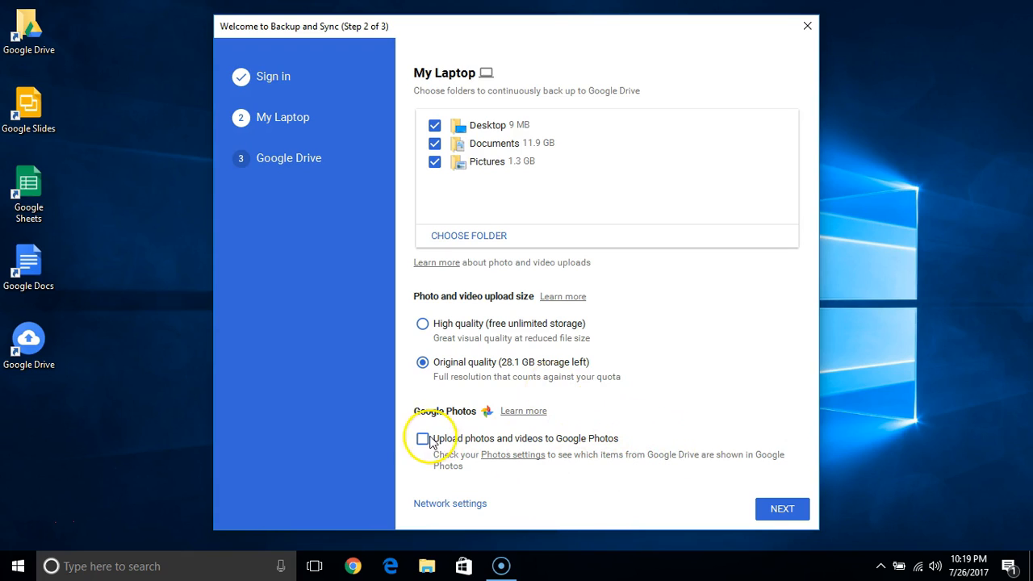
left_click(422, 439)
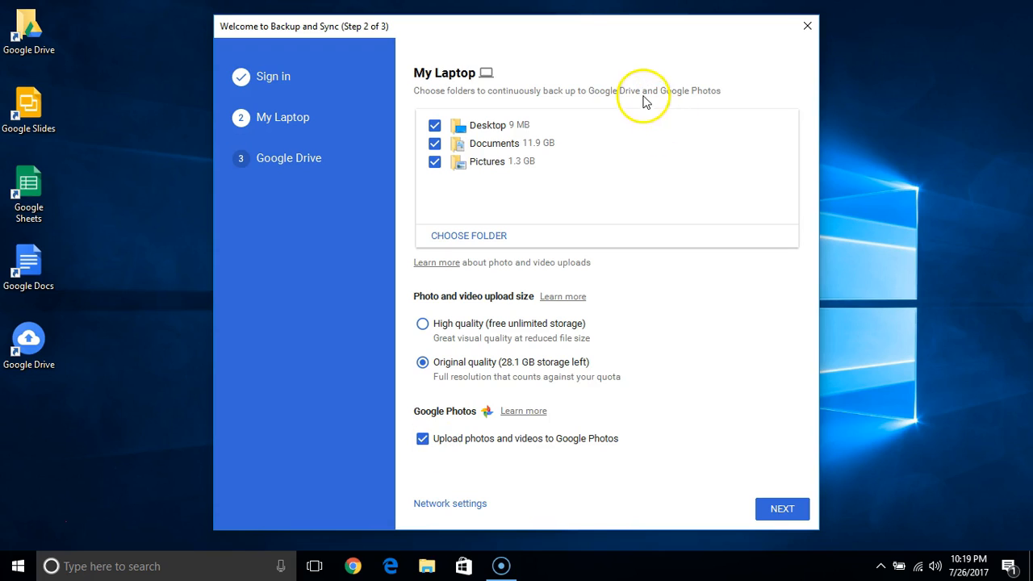
mouse_move(449, 503)
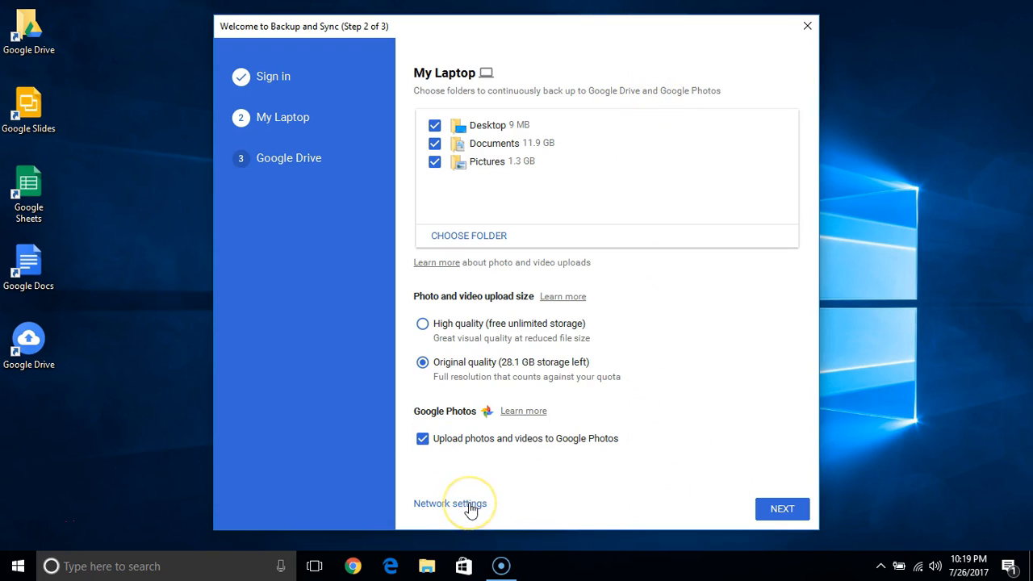
Step: Leave the proxy and bandwidth settings unchanged and continue to the Google Drive sync step
left_click(450, 503)
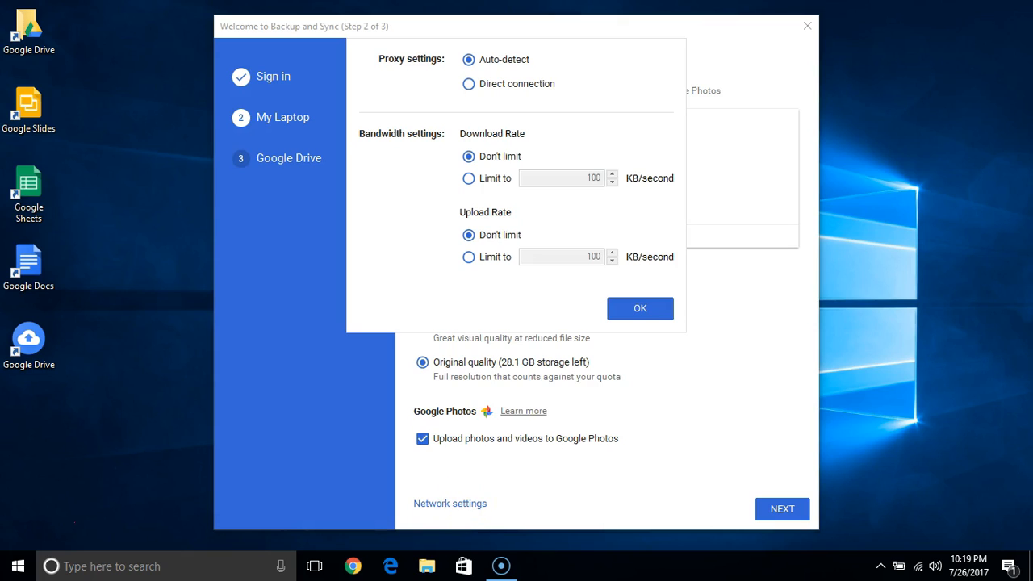
left_click(640, 307)
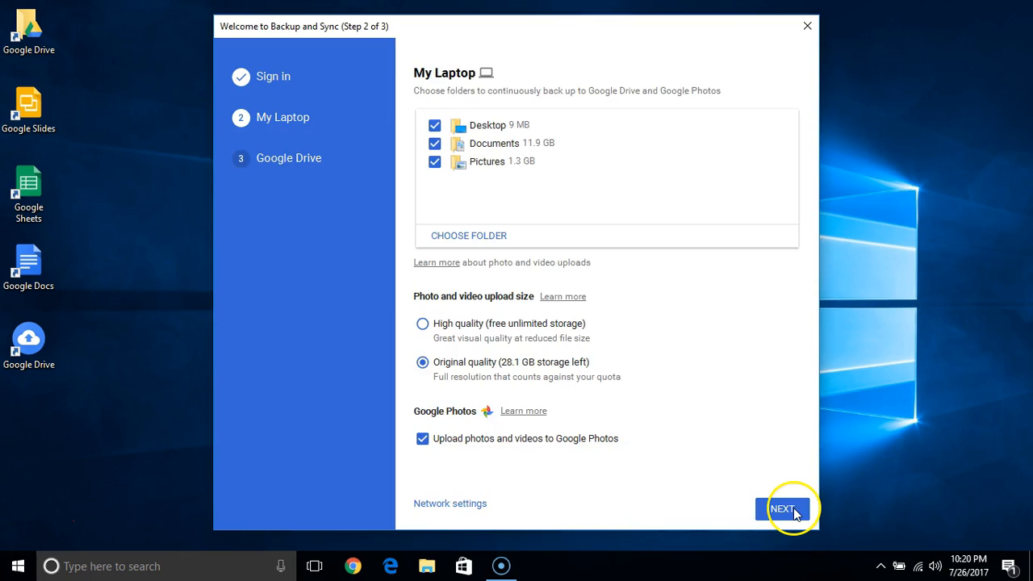
left_click(781, 509)
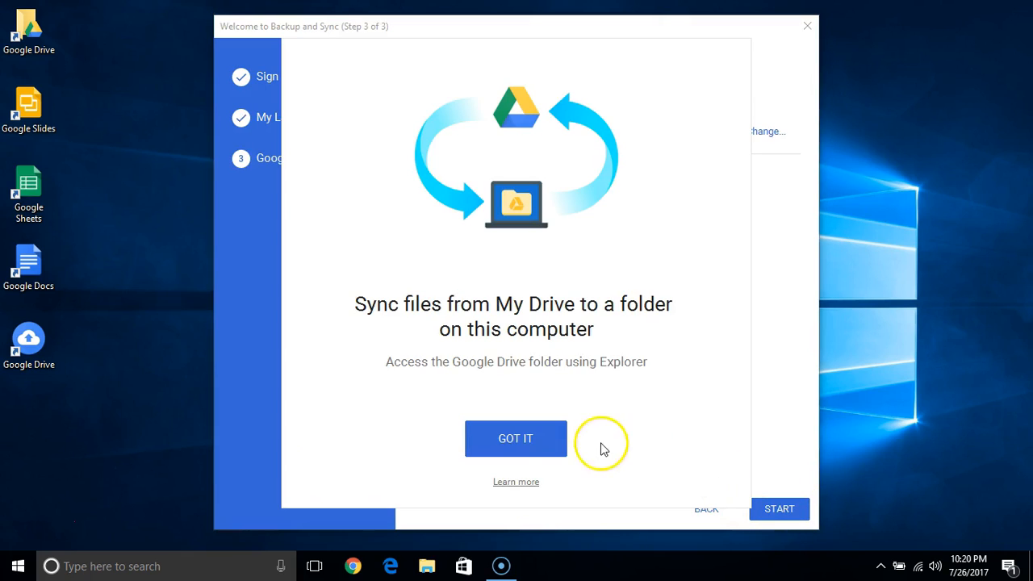
Step: Sync only chosen My Drive folders with every listed folder unticked
left_click(516, 438)
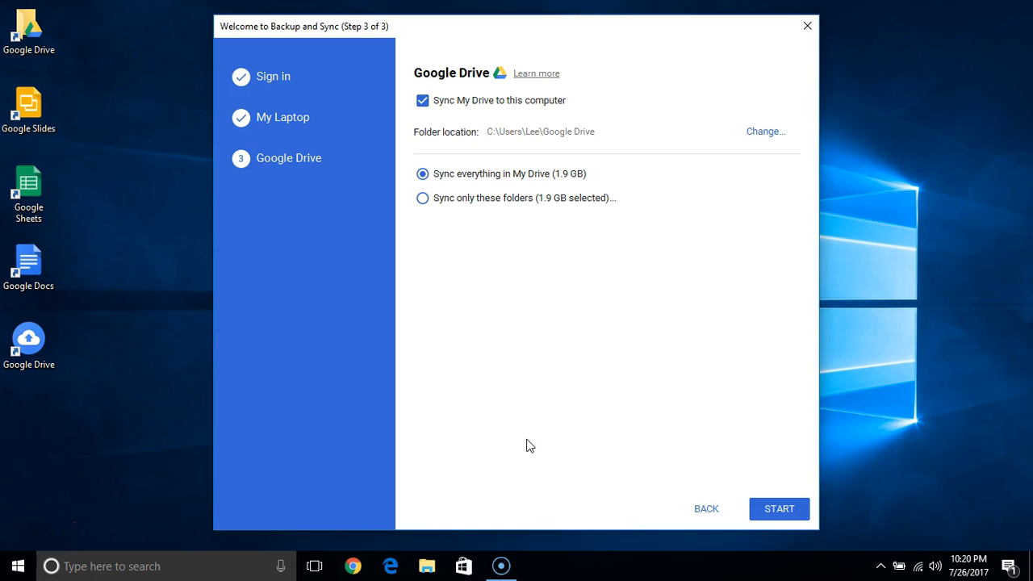
left_click(422, 198)
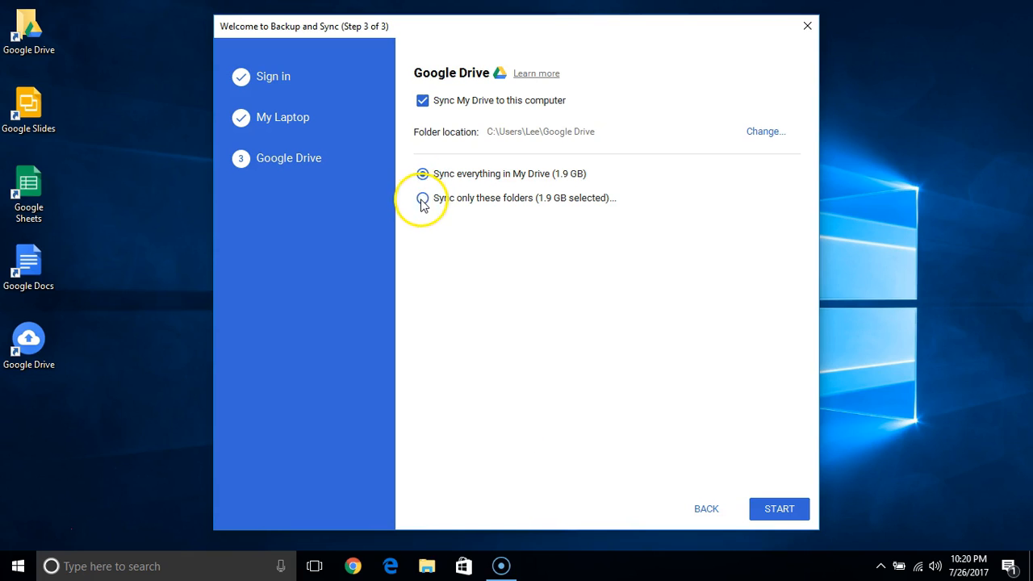
left_click(422, 197)
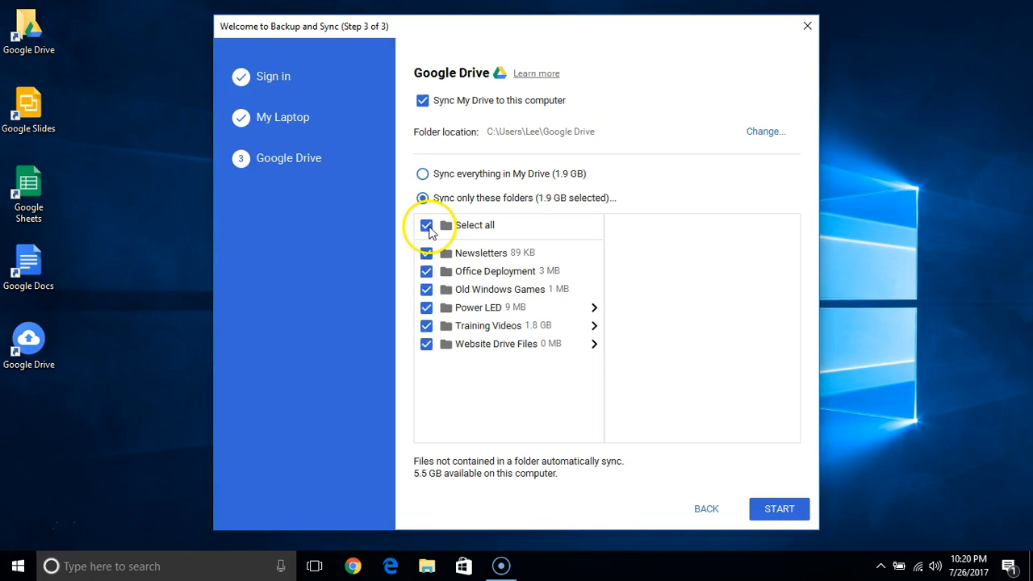
left_click(426, 225)
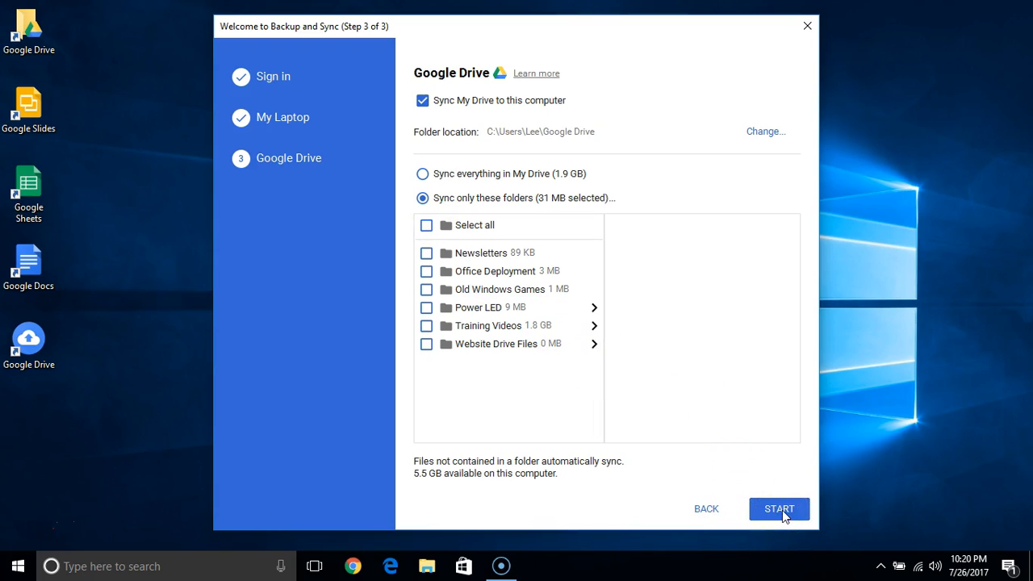
Step: Finish setup and start syncing to the local Google Drive folder
left_click(779, 509)
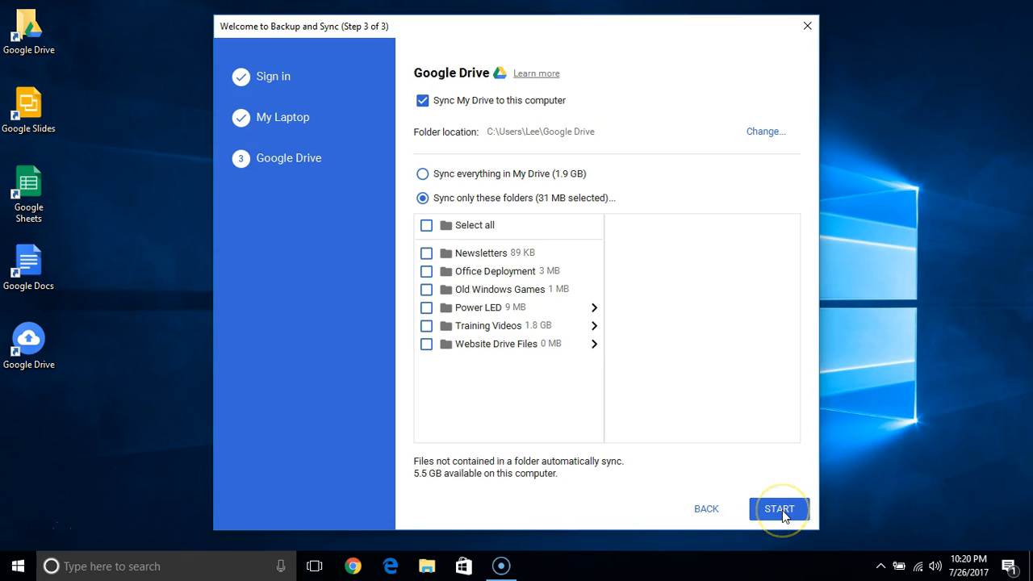
left_click(778, 509)
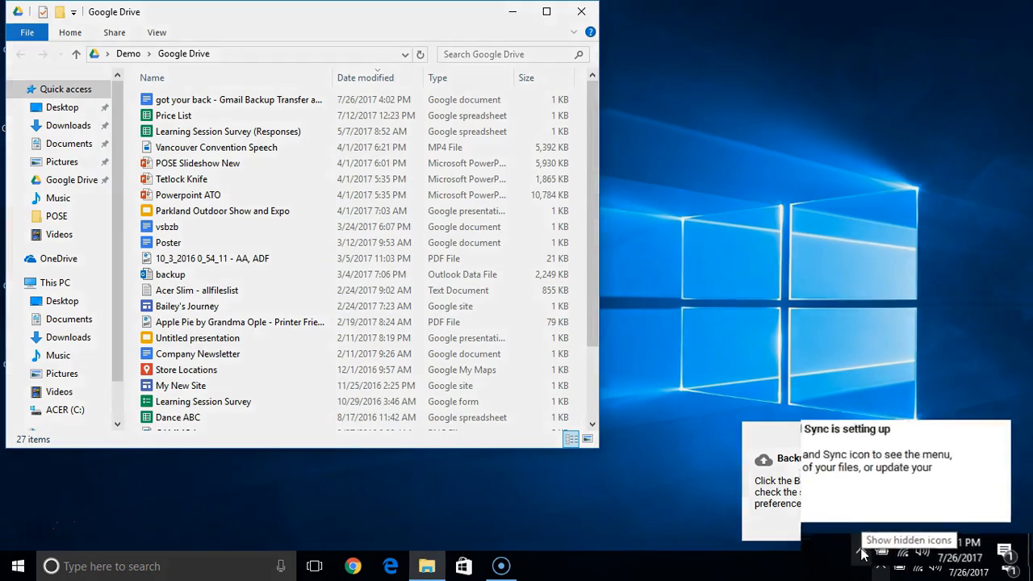
Step: Reveal the hidden notification-area icons while the Google Drive folder syncs
left_click(864, 554)
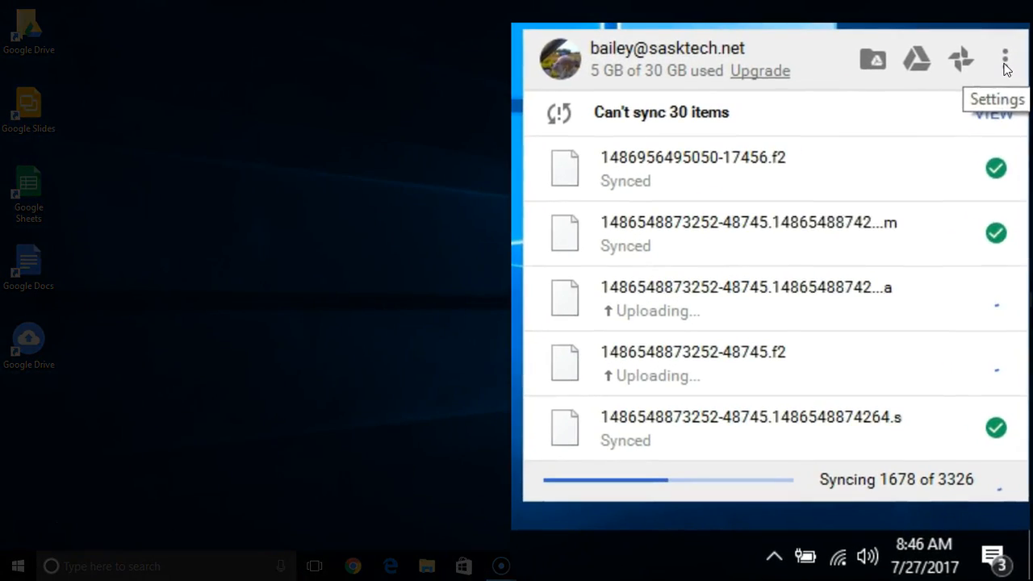
Step: Bring up the Backup and Sync options from its status panel
left_click(1005, 59)
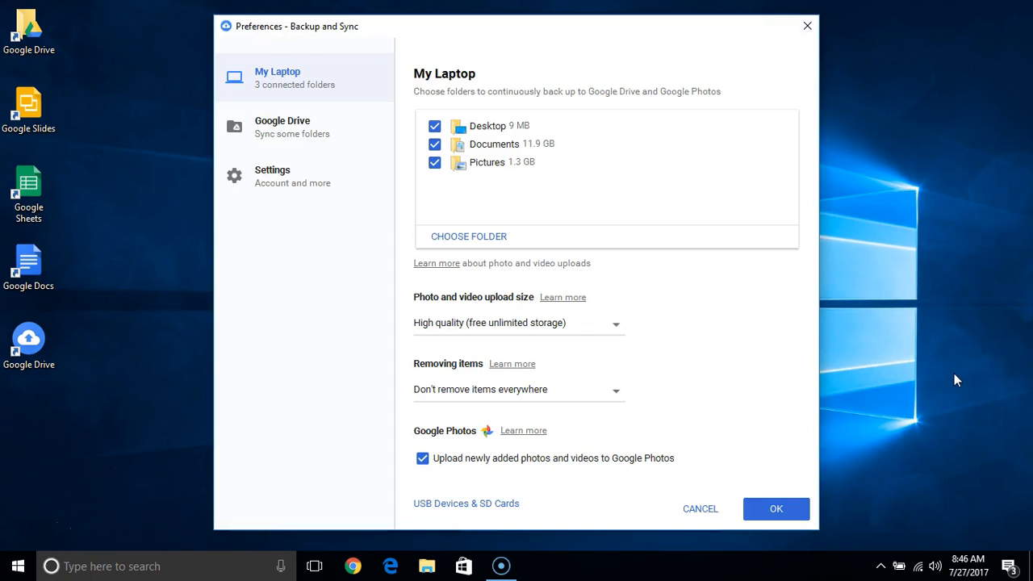
mouse_move(953, 382)
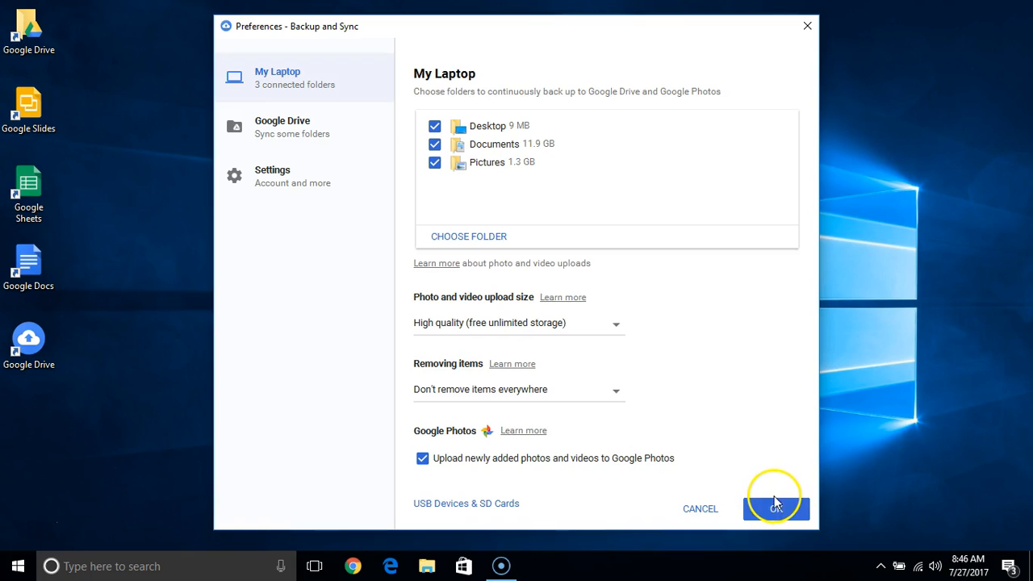
Step: Review the Google Drive sync and account settings, then close Preferences with OK
left_click(282, 126)
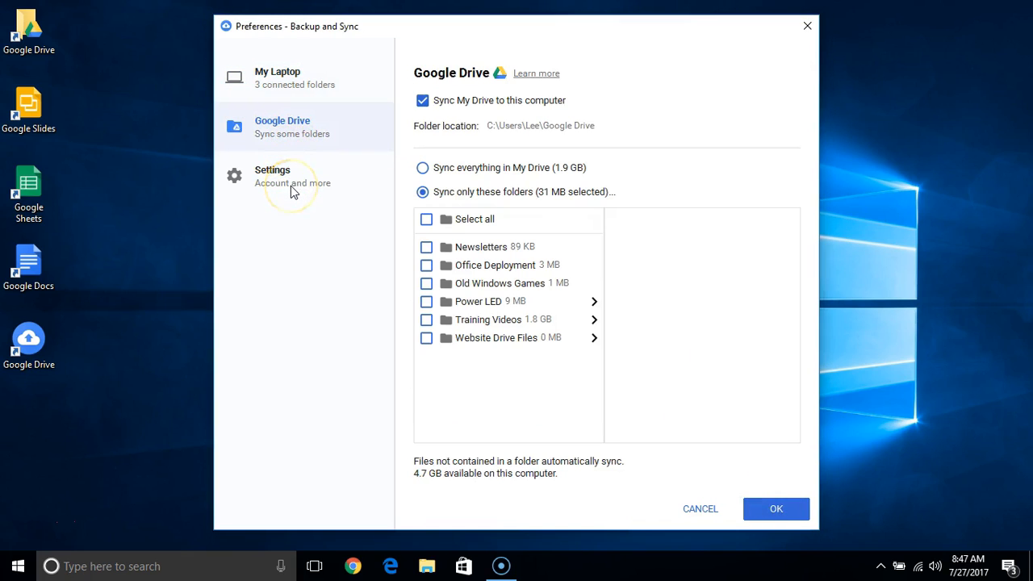
left_click(272, 176)
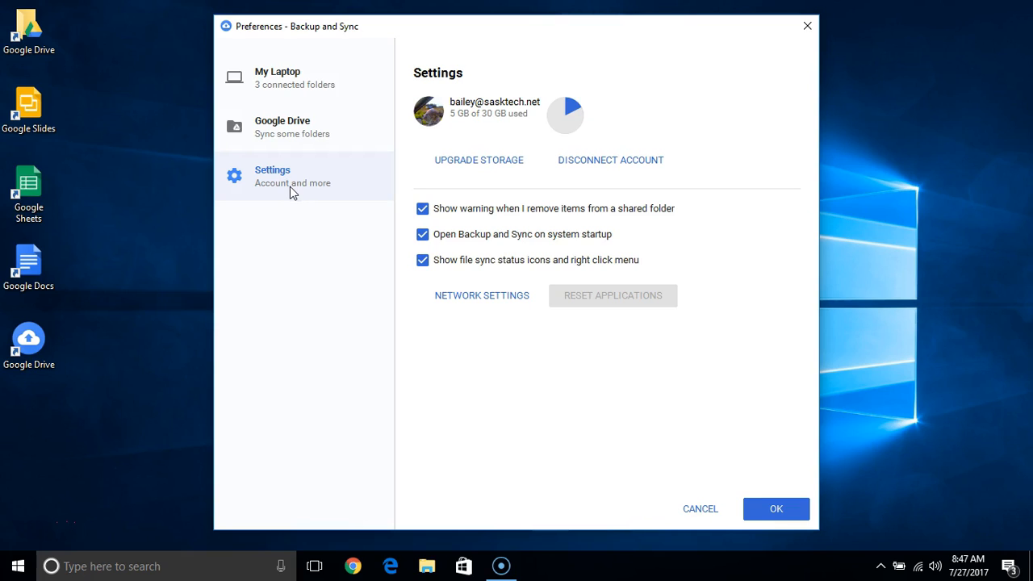
left_click(776, 508)
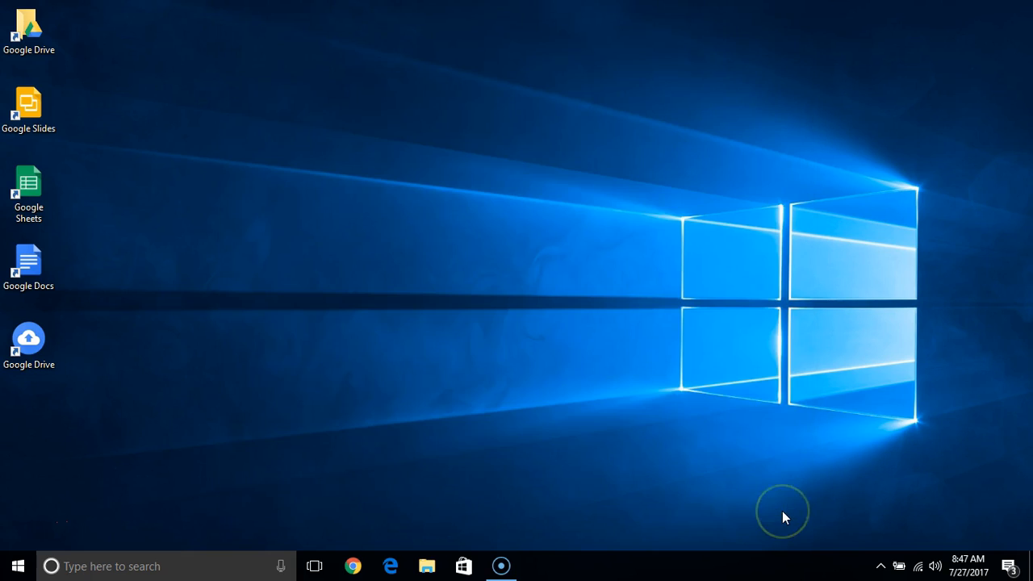